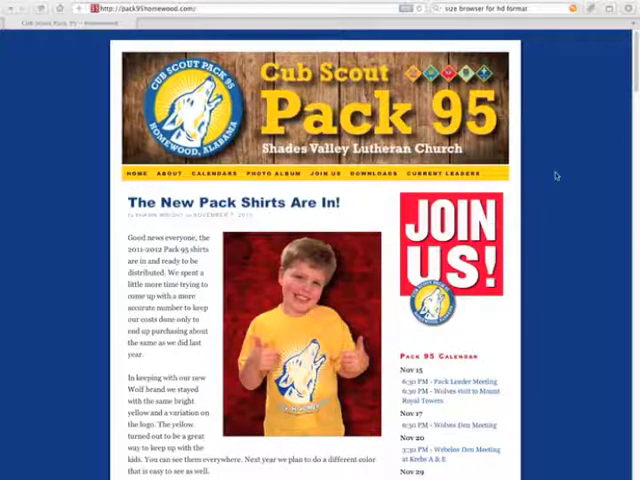
Scroll the Pack 95 home page and follow the PackMaster Web Login link under BSA Links.
{"action": "scroll", "scroll_direction": "down", "scroll_amount": 3}
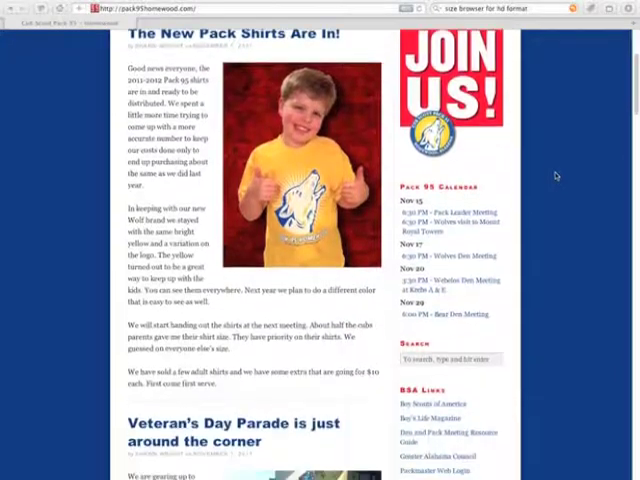
{"action": "scroll", "scroll_direction": "down", "scroll_amount": 3}
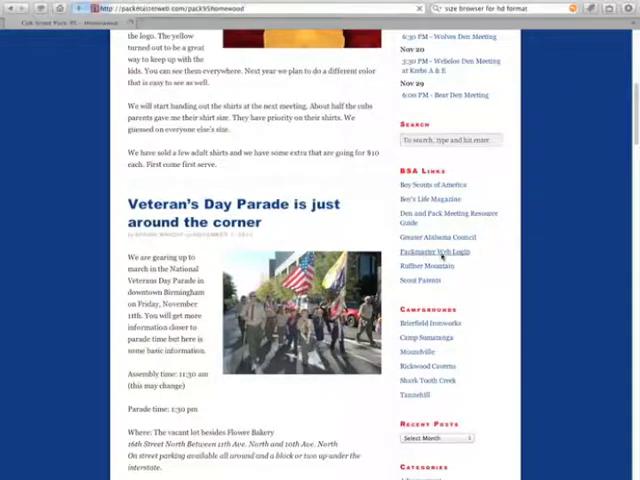
{"action": "left_click", "coordinate": [432, 252]}
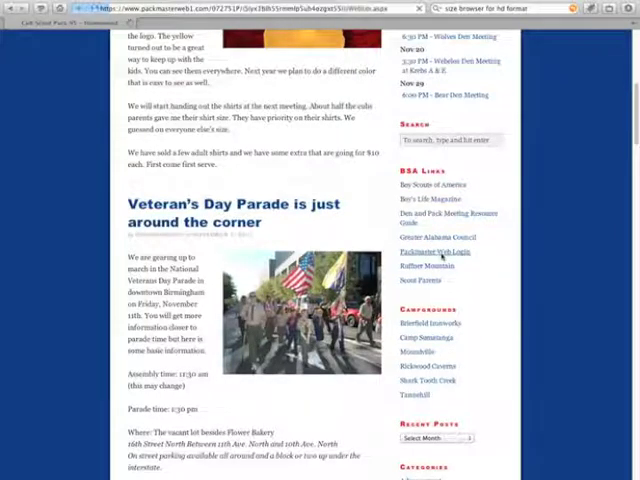
{"action": "left_click", "coordinate": [434, 252]}
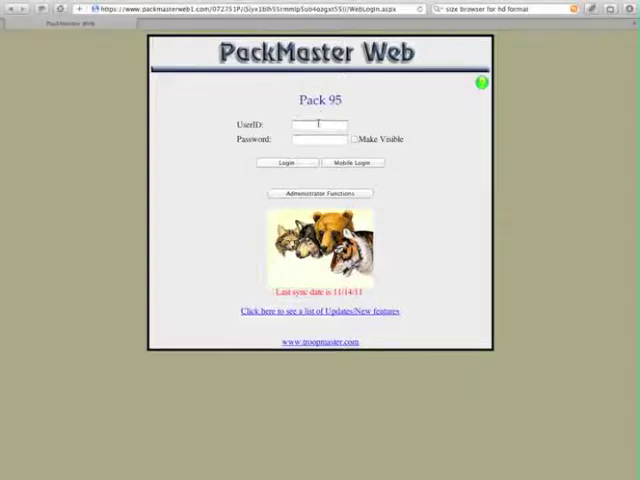
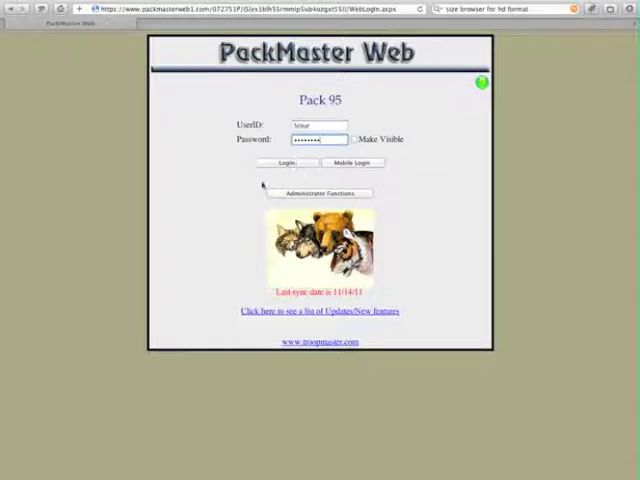
{"action": "left_click", "coordinate": [288, 162]}
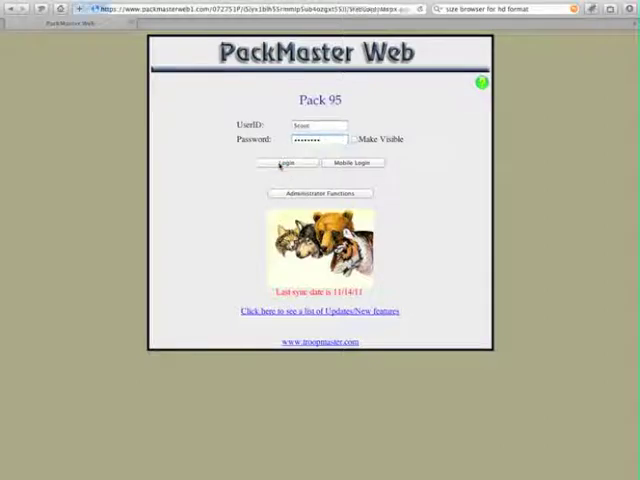
Sign in again so the Pack 95 main menu with Personnel, Activities, Reports and Calendar loads.
{"action": "left_click", "coordinate": [288, 164]}
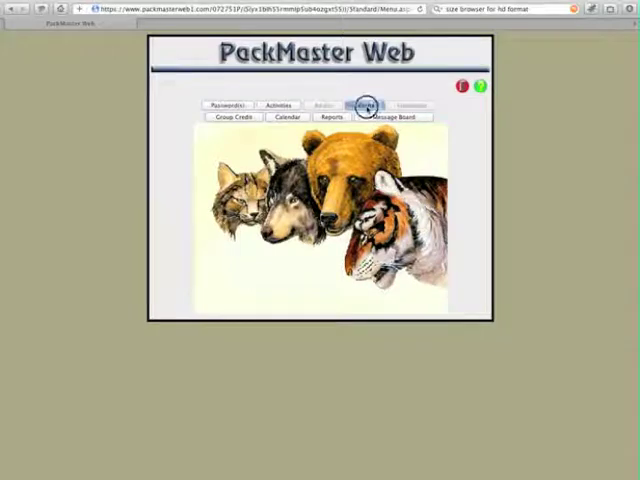
Open Personnel/Scouts to list the pack's scouts, then the scout's Personal record.
{"action": "left_click", "coordinate": [360, 104]}
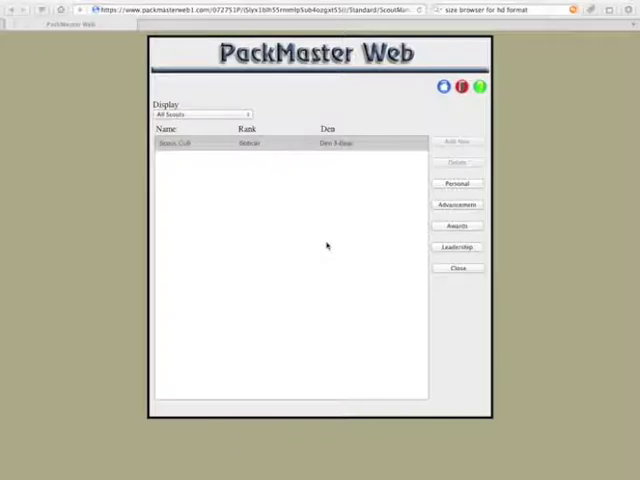
{"action": "mouse_move", "coordinate": [336, 242]}
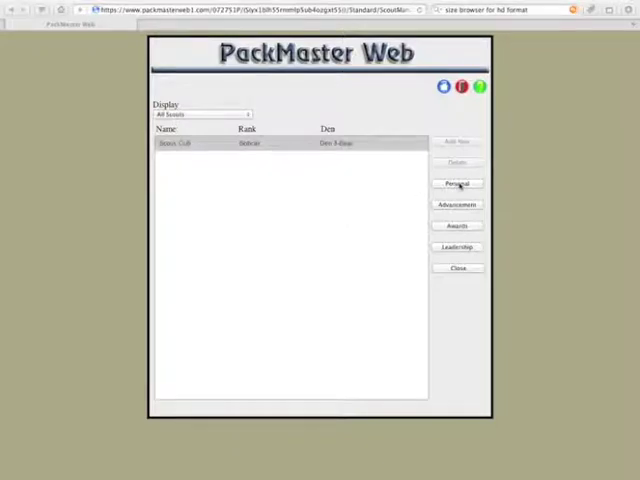
{"action": "left_click", "coordinate": [456, 184]}
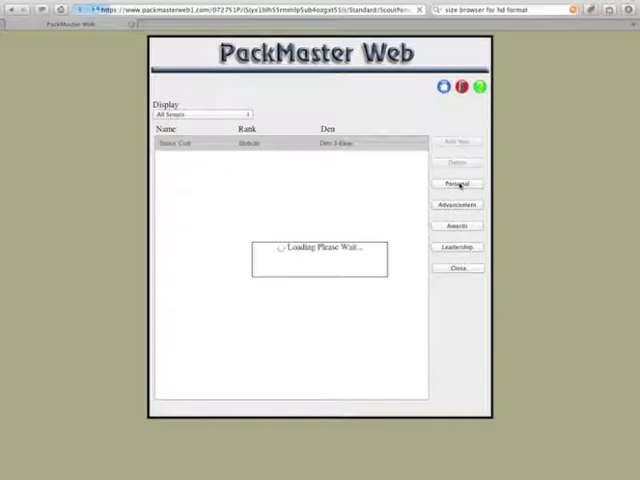
Review the scout's Personal #1 form and move to the Parents contact details.
{"action": "left_click", "coordinate": [456, 184]}
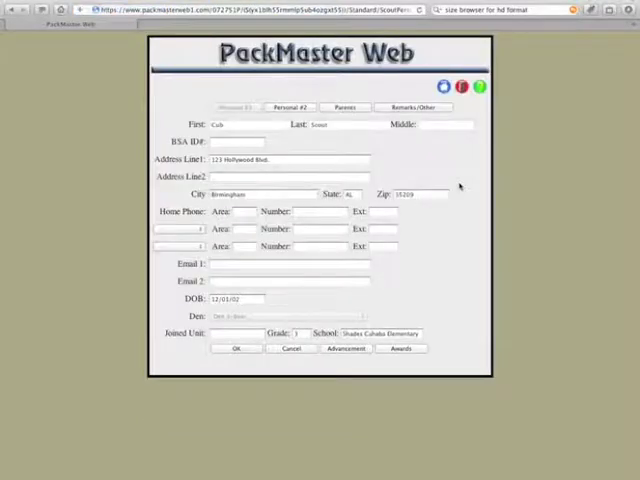
{"action": "mouse_move", "coordinate": [382, 164]}
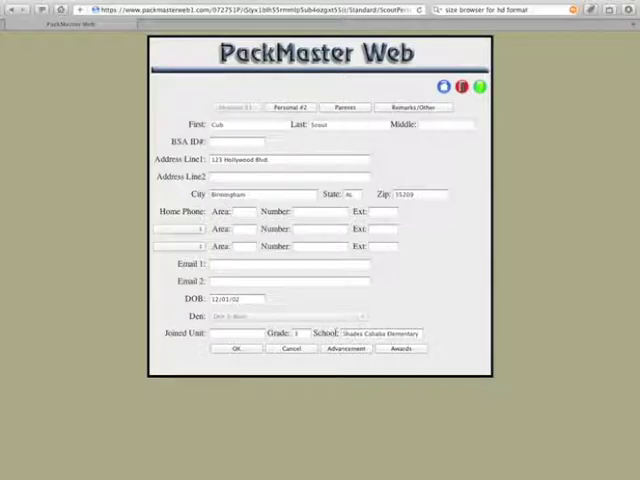
{"action": "left_click", "coordinate": [288, 108]}
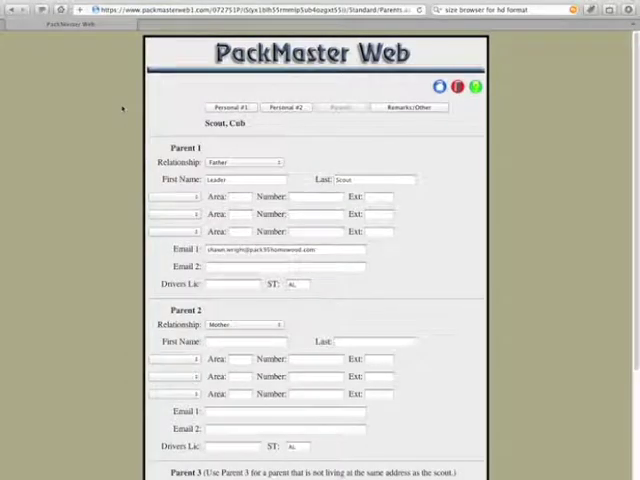
{"action": "mouse_move", "coordinate": [104, 320]}
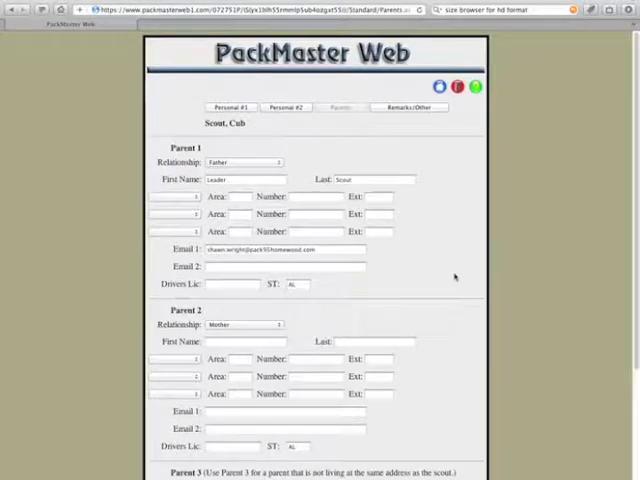
{"action": "scroll", "scroll_direction": "down", "scroll_amount": 3}
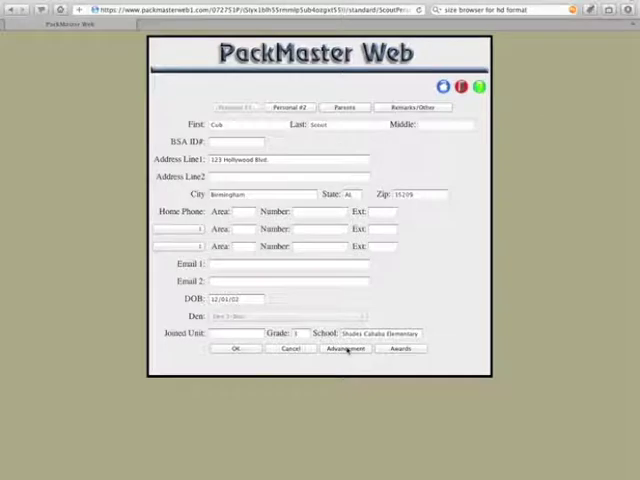
Open the scout's Advancement records showing rank, den and badge categories.
{"action": "left_click", "coordinate": [344, 348]}
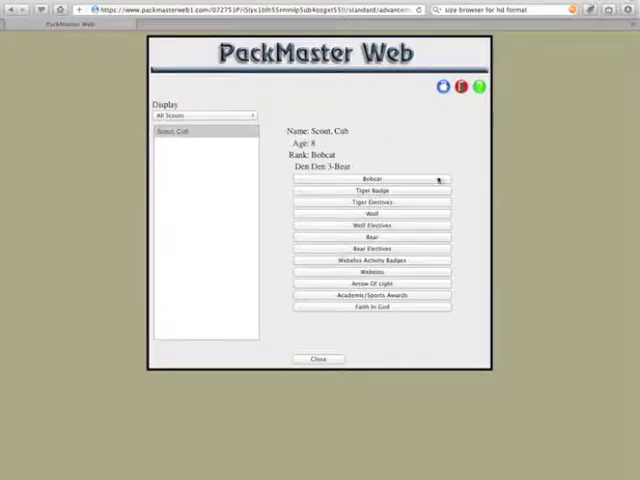
Open the Bear rank requirements listing God, Country and Family achievements.
{"action": "left_click", "coordinate": [372, 178]}
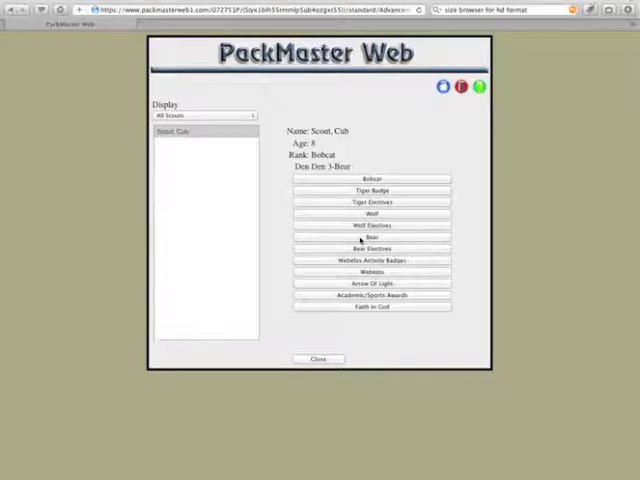
{"action": "left_click", "coordinate": [372, 236]}
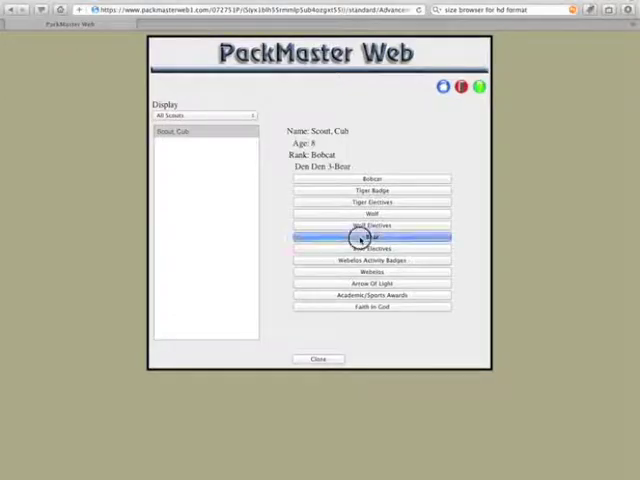
{"action": "left_click", "coordinate": [372, 236]}
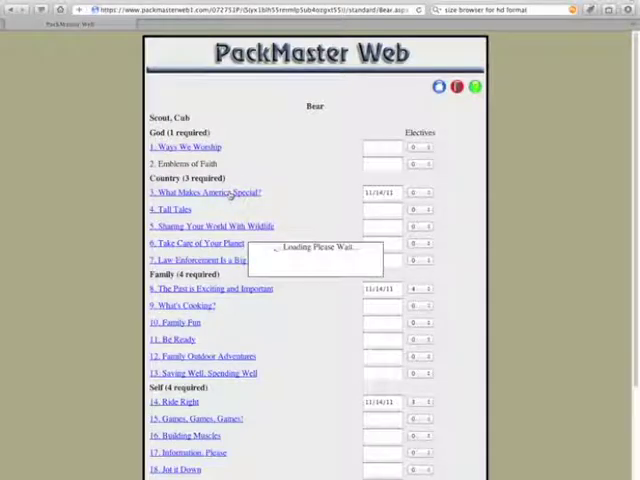
Review the What Makes America Special, The Past is Exciting and Ride Right requirements.
{"action": "left_click", "coordinate": [204, 192]}
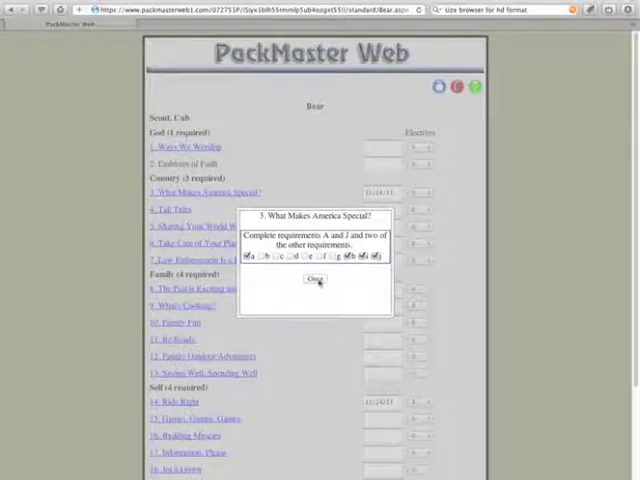
{"action": "left_click", "coordinate": [314, 280]}
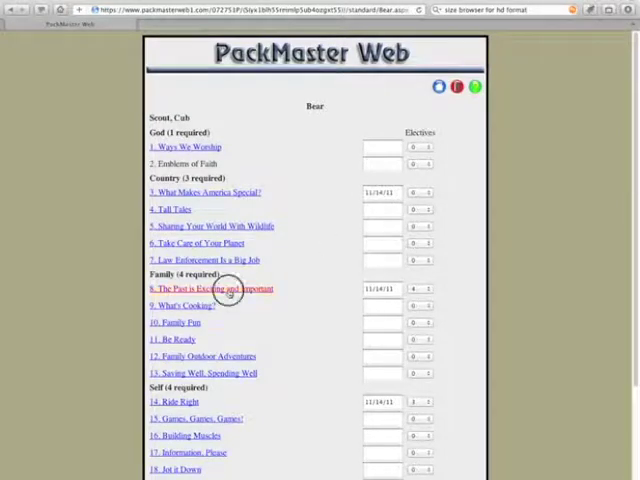
{"action": "left_click", "coordinate": [204, 288]}
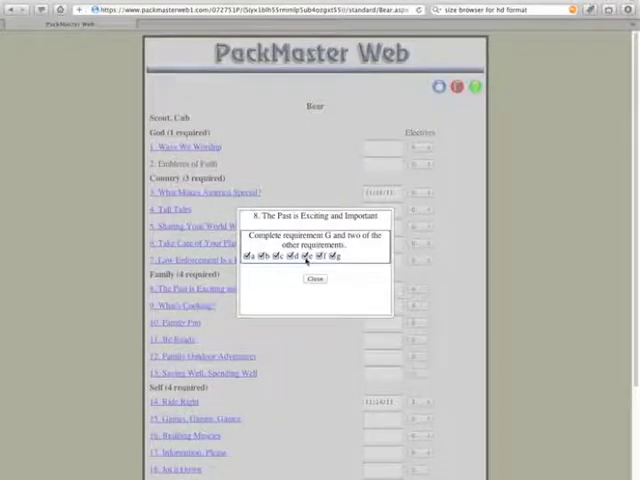
{"action": "left_click", "coordinate": [252, 256]}
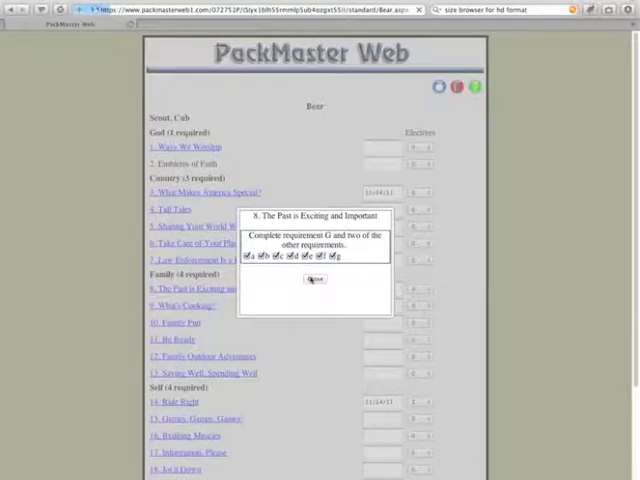
{"action": "left_click", "coordinate": [316, 280]}
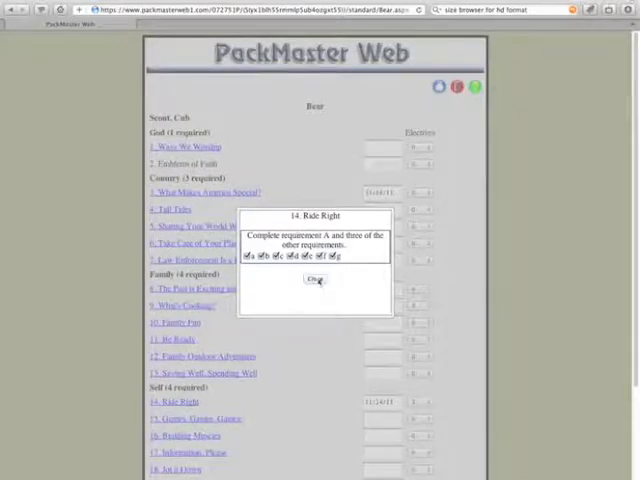
{"action": "left_click", "coordinate": [316, 280]}
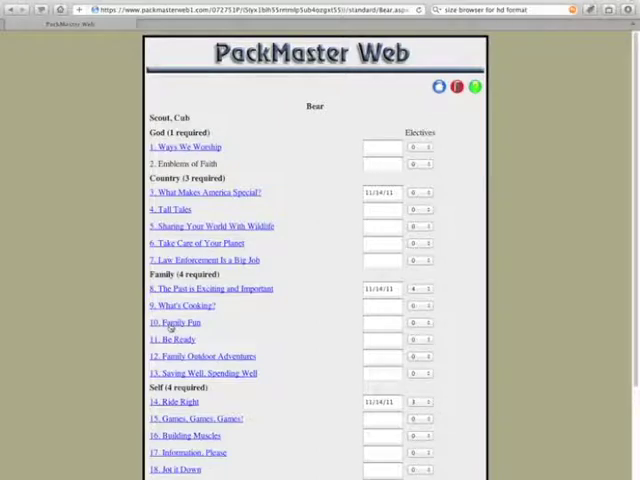
Tick the Family Fun and Be Ready requirements as completed, giving Be Ready a completion date.
{"action": "left_click", "coordinate": [176, 322]}
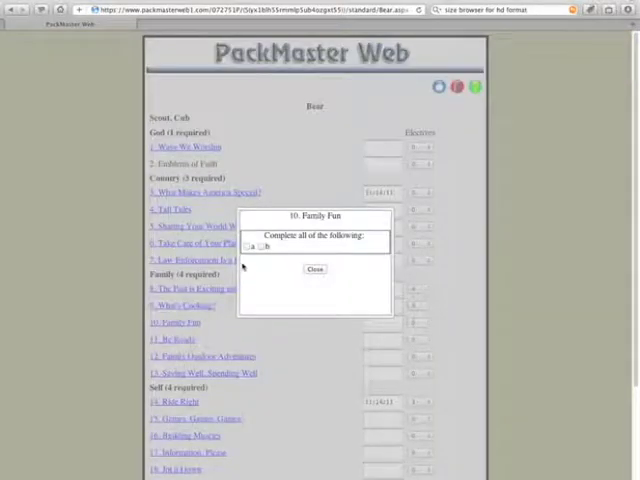
{"action": "left_click", "coordinate": [252, 246]}
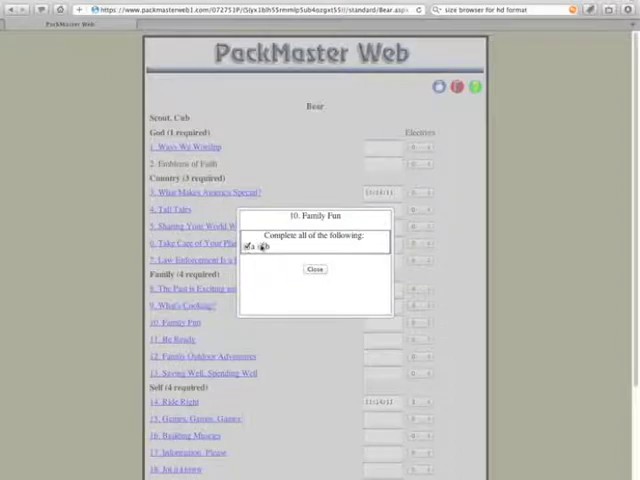
{"action": "left_click", "coordinate": [256, 246]}
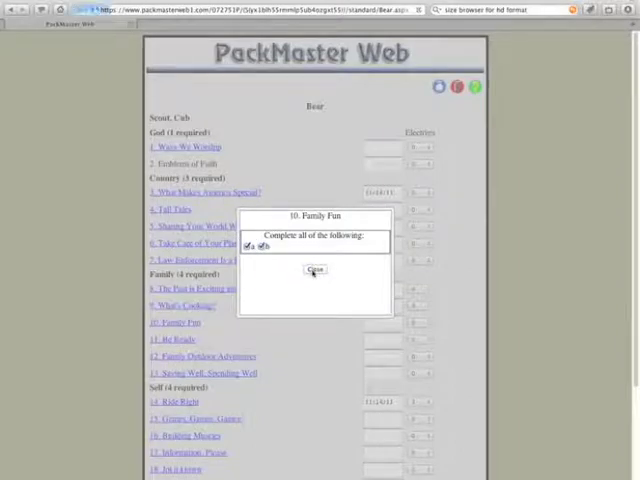
{"action": "left_click", "coordinate": [316, 270]}
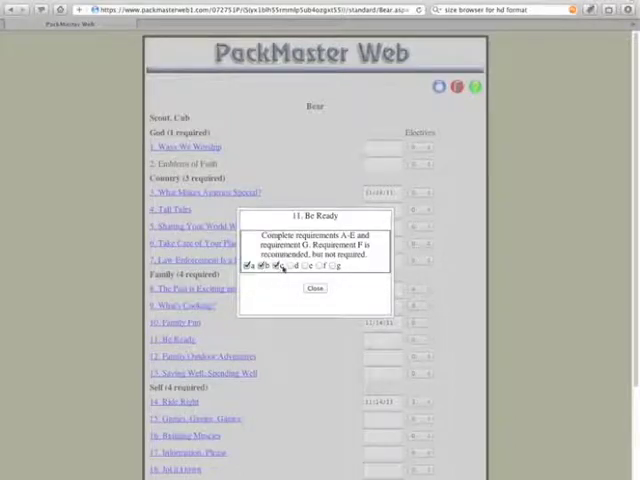
{"action": "left_click", "coordinate": [308, 266]}
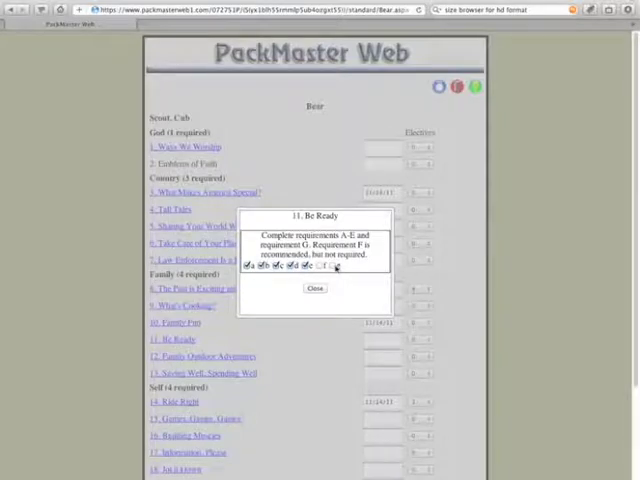
{"action": "left_click", "coordinate": [332, 264]}
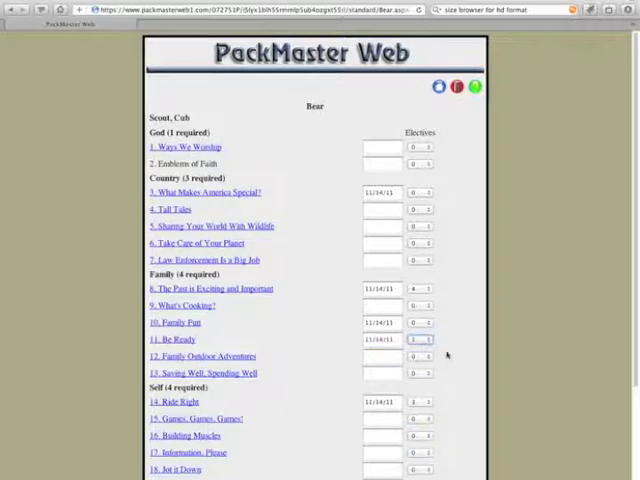
{"action": "scroll", "scroll_direction": "down", "scroll_amount": 3}
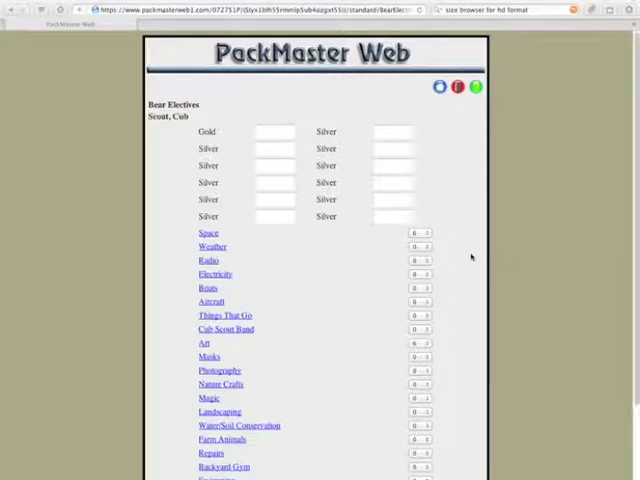
Scroll the Bear Electives list to topics like Swimming, Sports, Maps and Let's Go Camping.
{"action": "scroll", "scroll_direction": "down", "scroll_amount": 3}
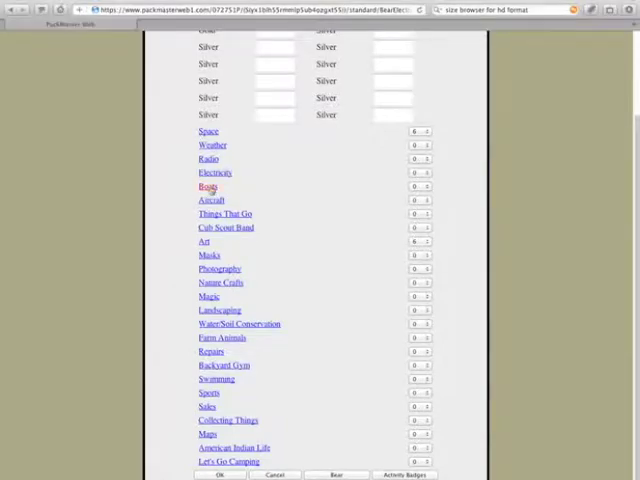
Mark a Boats elective requirement as completed and close its requirements window.
{"action": "left_click", "coordinate": [208, 186]}
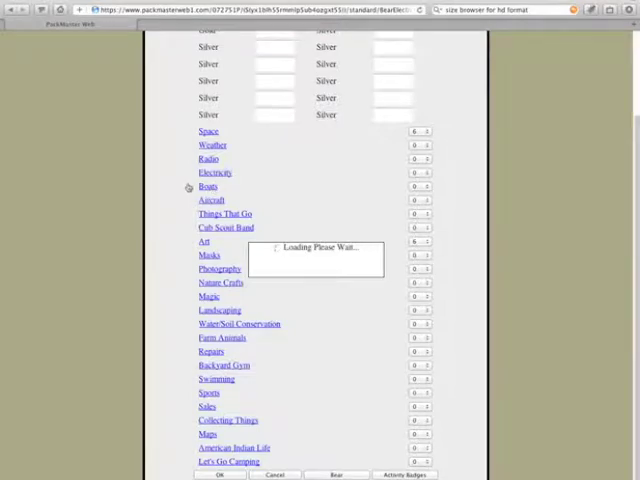
{"action": "left_click", "coordinate": [208, 188]}
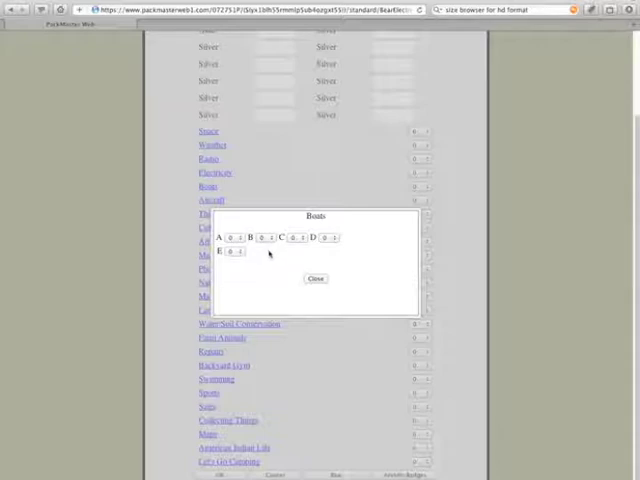
{"action": "left_click", "coordinate": [236, 236]}
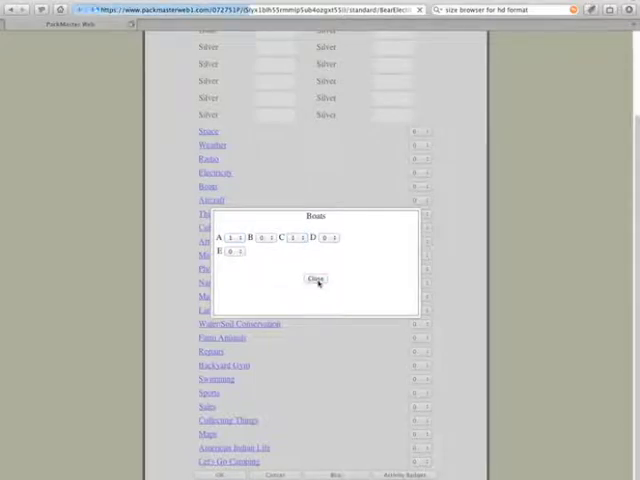
{"action": "left_click", "coordinate": [316, 280]}
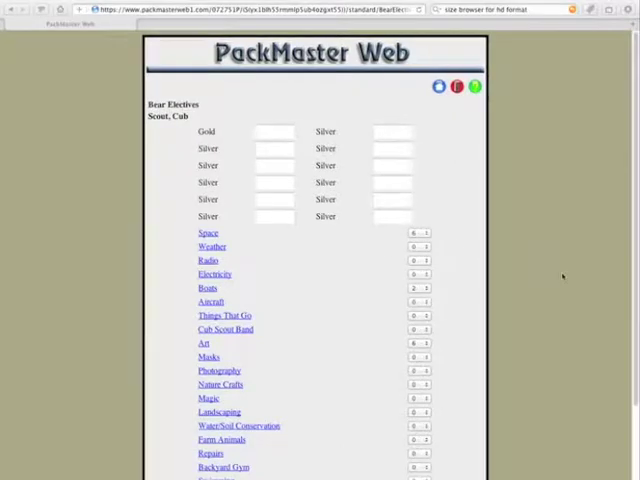
{"action": "scroll", "scroll_direction": "down", "scroll_amount": 3}
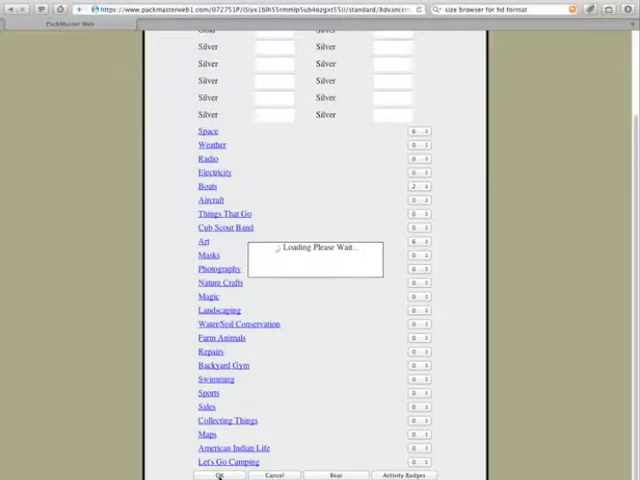
Save the Bear electives and go to the scout's Academic/Sports Awards page.
{"action": "left_click", "coordinate": [220, 476]}
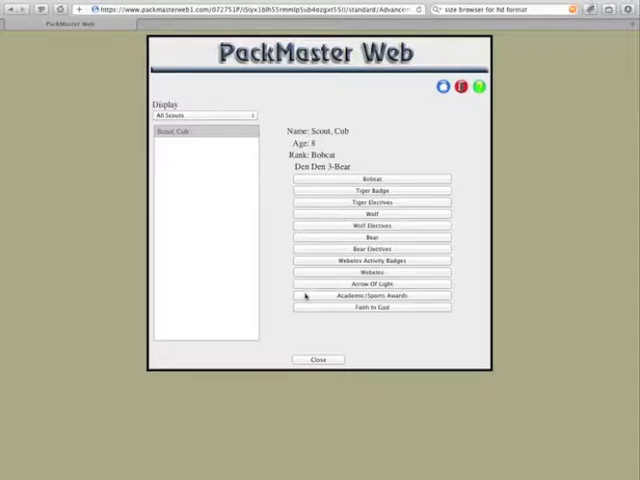
{"action": "left_click", "coordinate": [372, 296]}
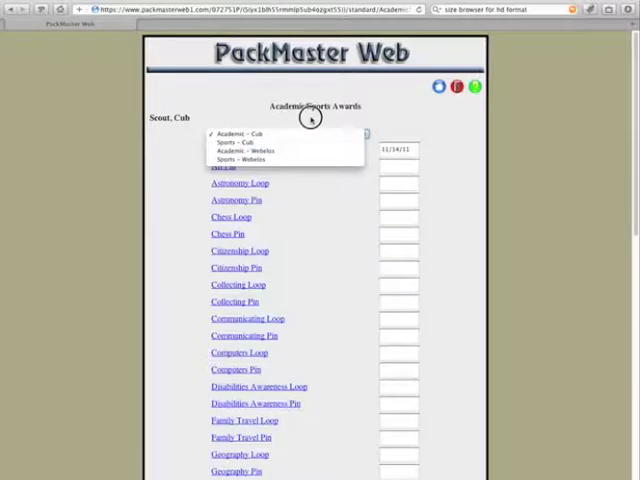
Under Academic - Cub, mark the Citizenship Loop requirements completed so it gets an earned date.
{"action": "left_click", "coordinate": [240, 132]}
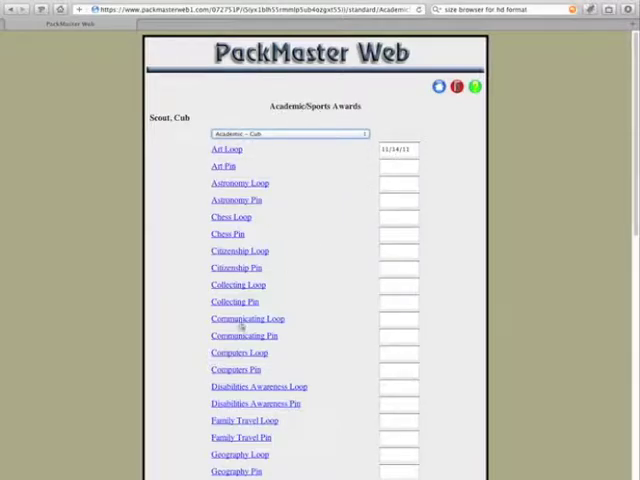
{"action": "mouse_move", "coordinate": [240, 270]}
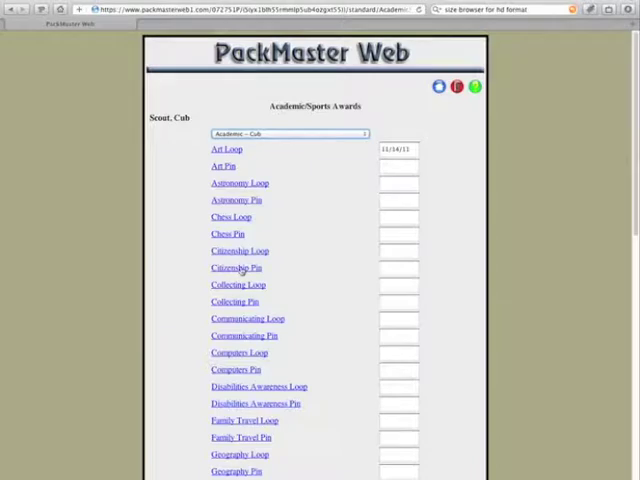
{"action": "left_click", "coordinate": [240, 250]}
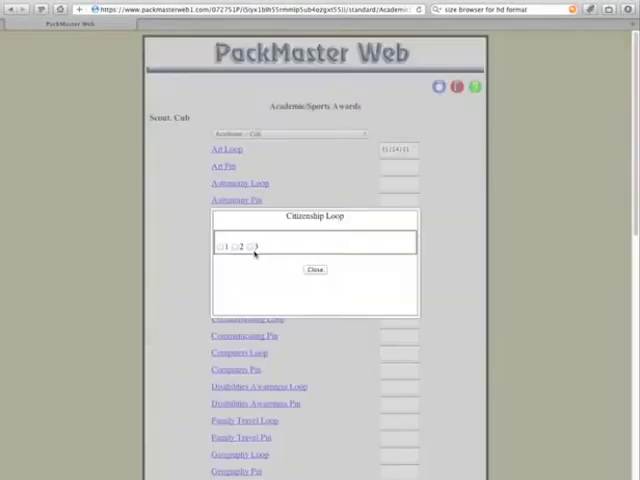
{"action": "left_click", "coordinate": [220, 246]}
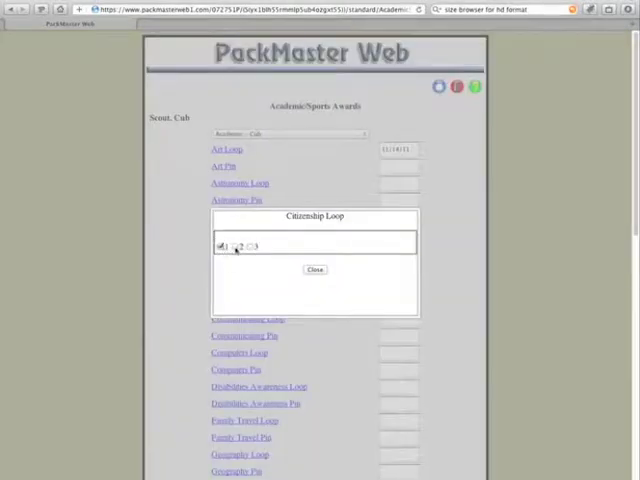
{"action": "left_click", "coordinate": [238, 246]}
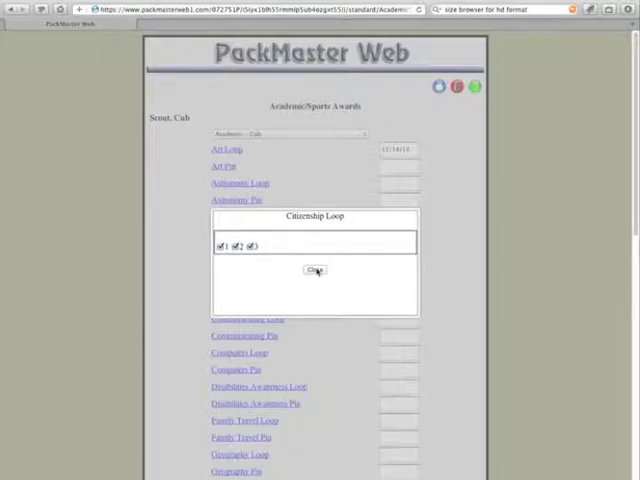
{"action": "left_click", "coordinate": [316, 270]}
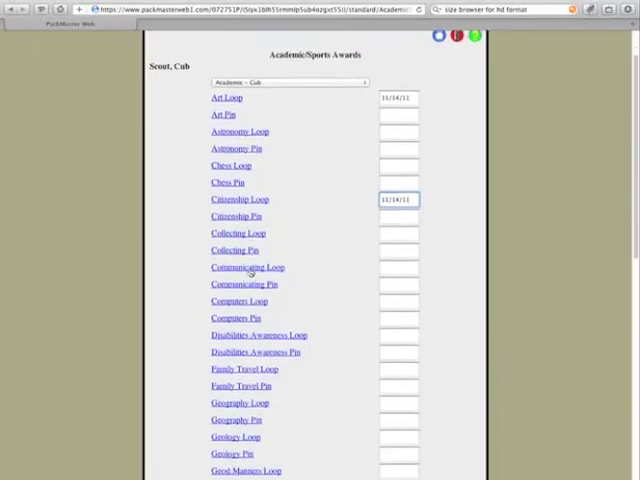
{"action": "left_click", "coordinate": [288, 82]}
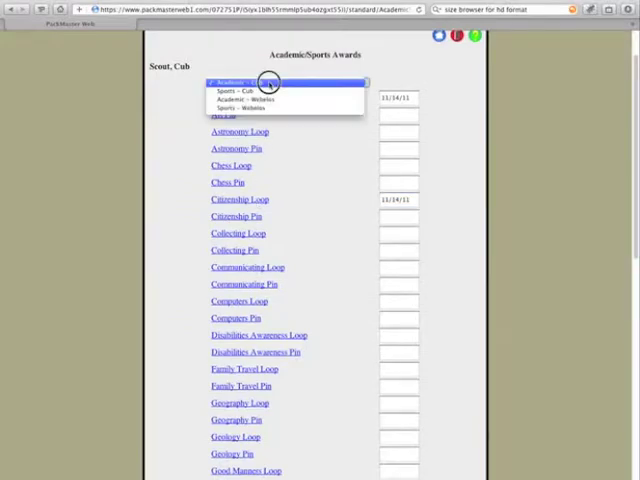
Under Sports - Cub, mark a loop requirement done and enter the Recycling Pin's earned date.
{"action": "left_click", "coordinate": [260, 92]}
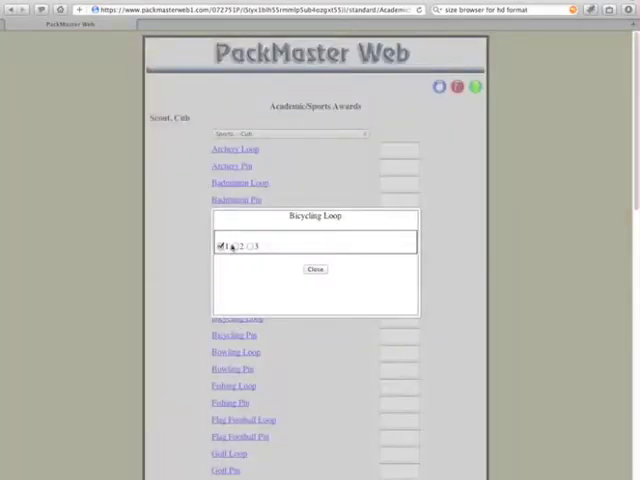
{"action": "left_click", "coordinate": [238, 246]}
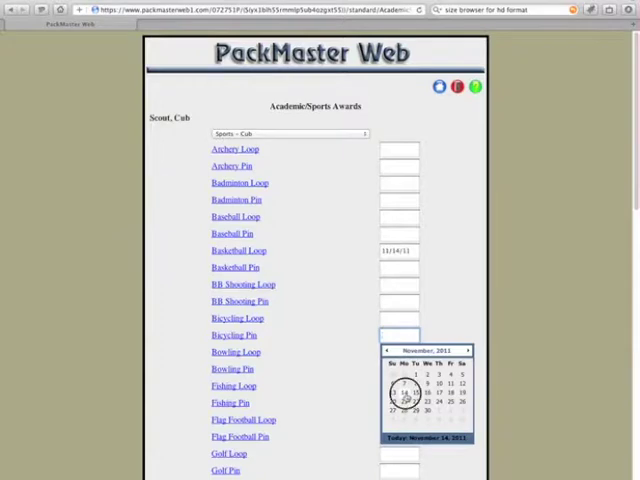
{"action": "left_click", "coordinate": [414, 392]}
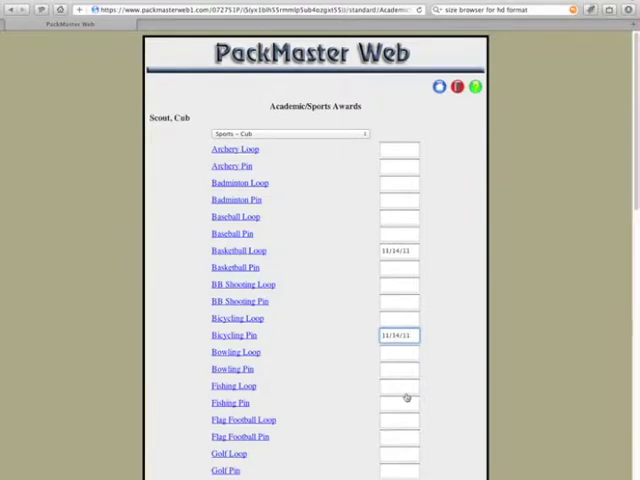
{"action": "scroll", "scroll_direction": "down", "scroll_amount": 3}
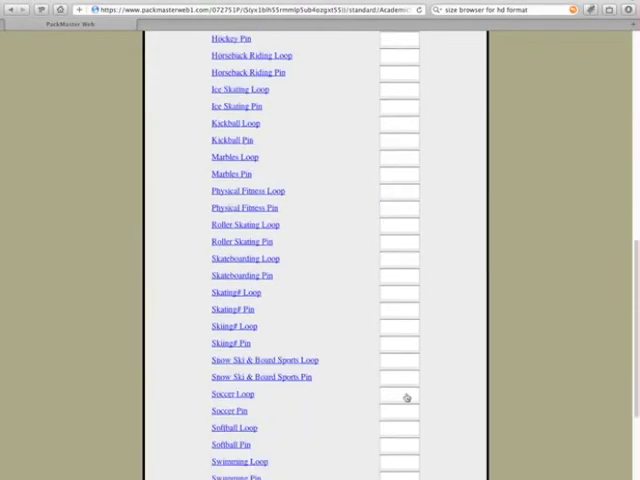
{"action": "scroll", "scroll_direction": "down", "scroll_amount": 3}
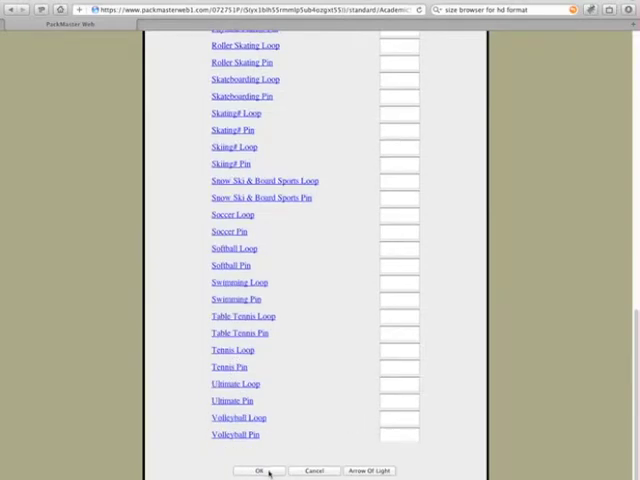
Save the awards, then close the scout record and roster back to the main menu.
{"action": "left_click", "coordinate": [256, 470]}
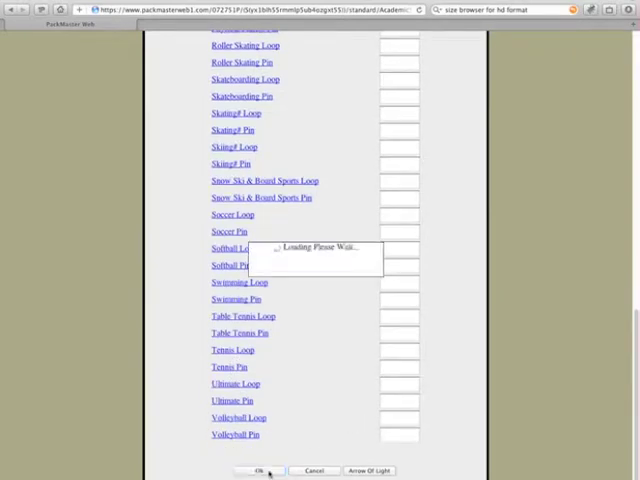
{"action": "left_click", "coordinate": [258, 470]}
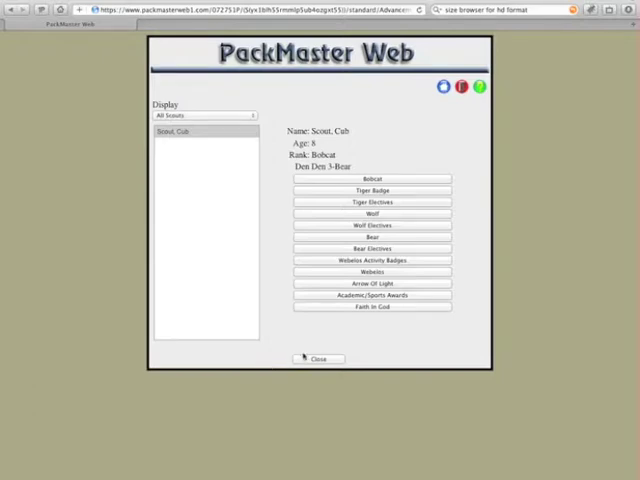
{"action": "left_click", "coordinate": [318, 360]}
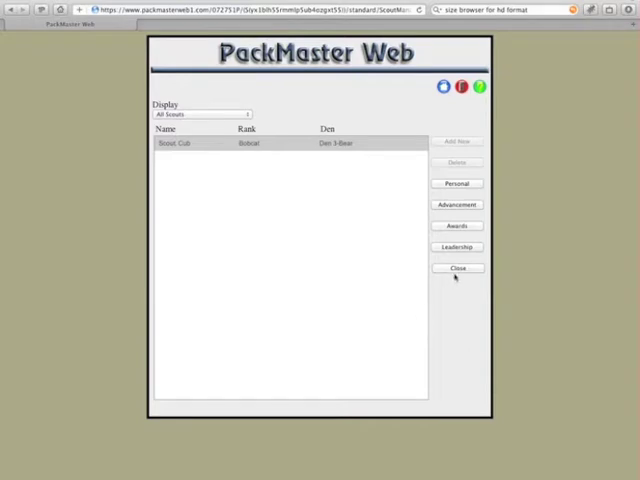
{"action": "left_click", "coordinate": [456, 268]}
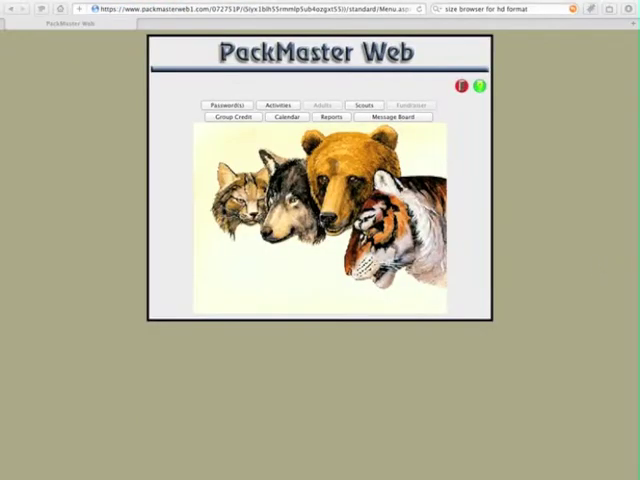